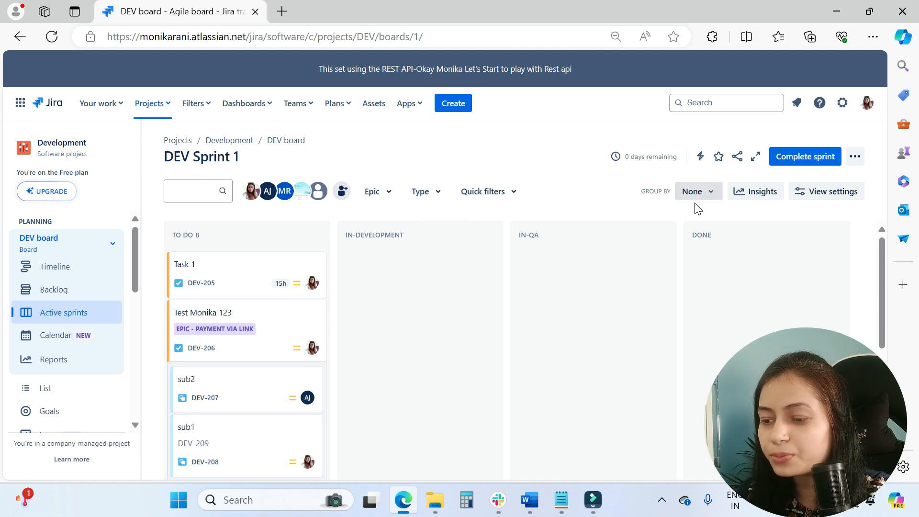
Preview the board's Group By choices, then show the swimlane settings with method Queries and its alternatives
click(697, 191)
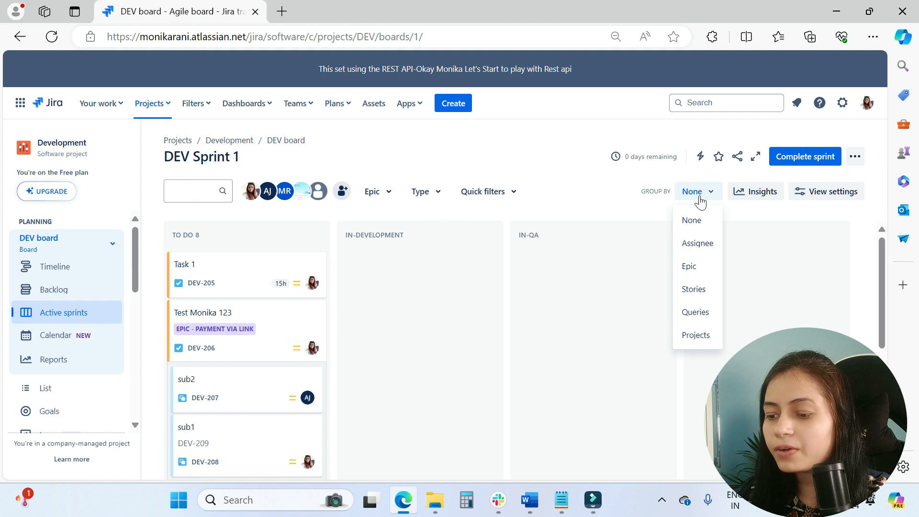
mouse_move(694, 289)
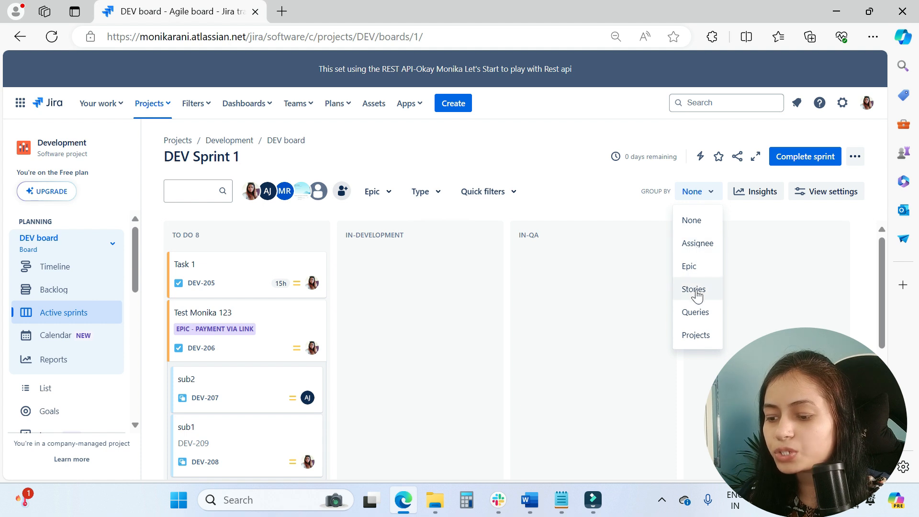
mouse_move(680, 254)
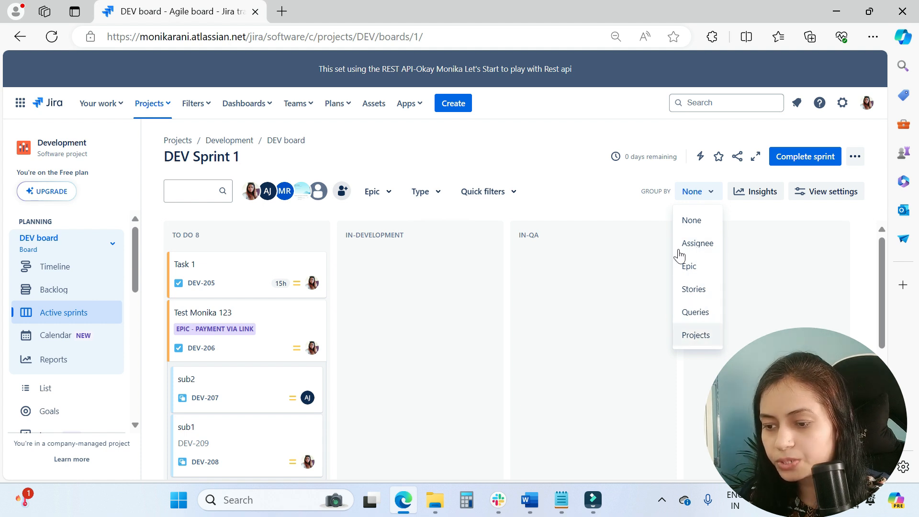
click(691, 220)
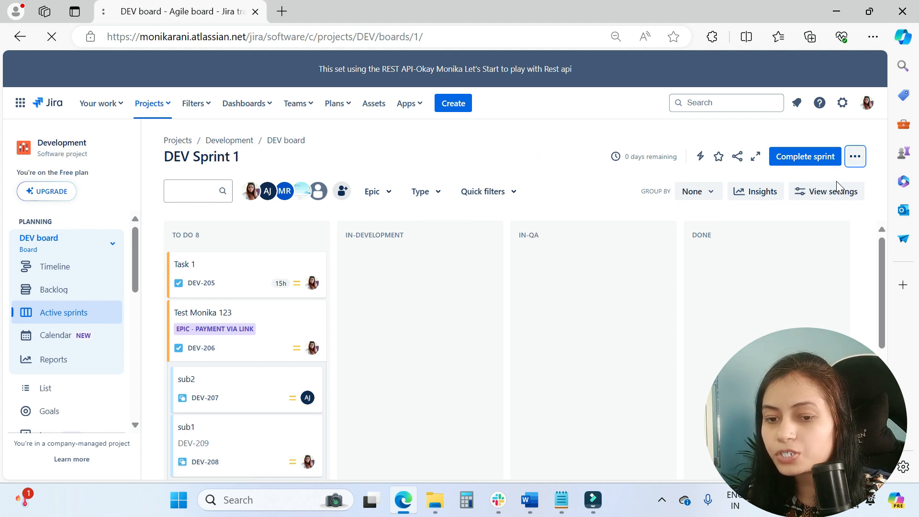
click(832, 191)
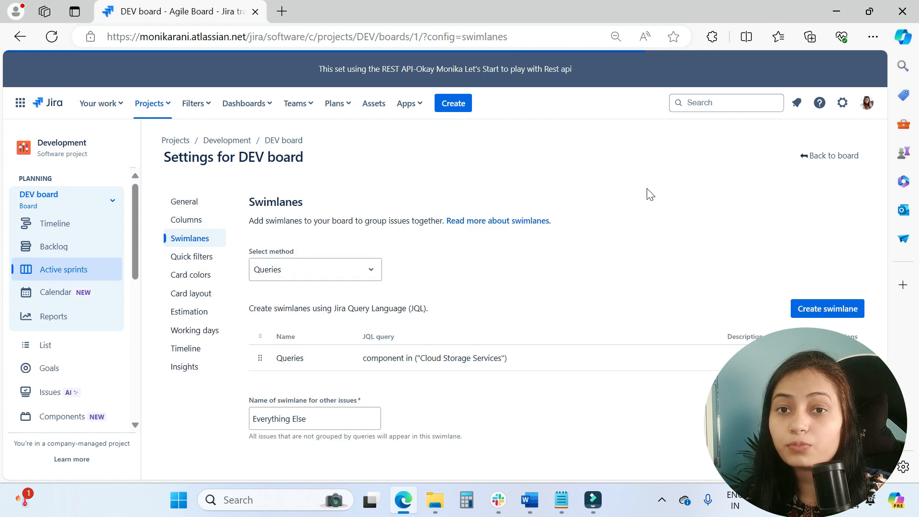
mouse_move(465, 127)
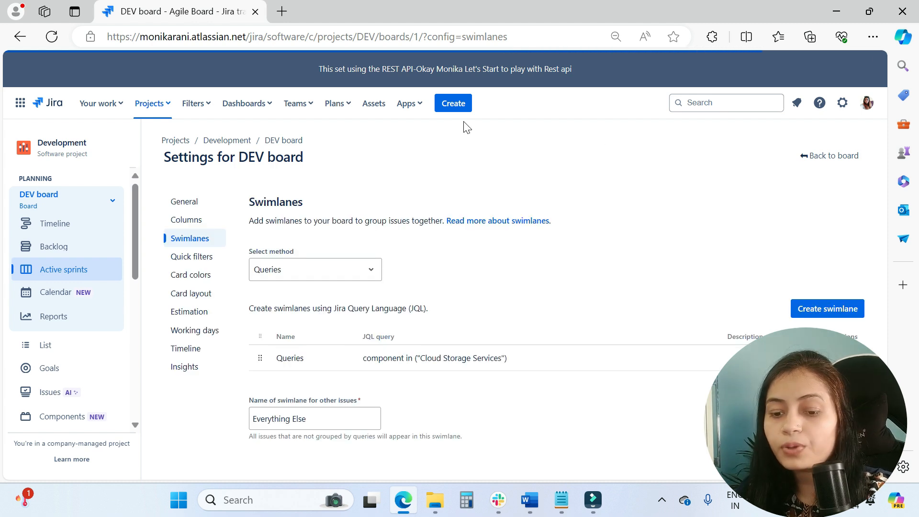
click(315, 269)
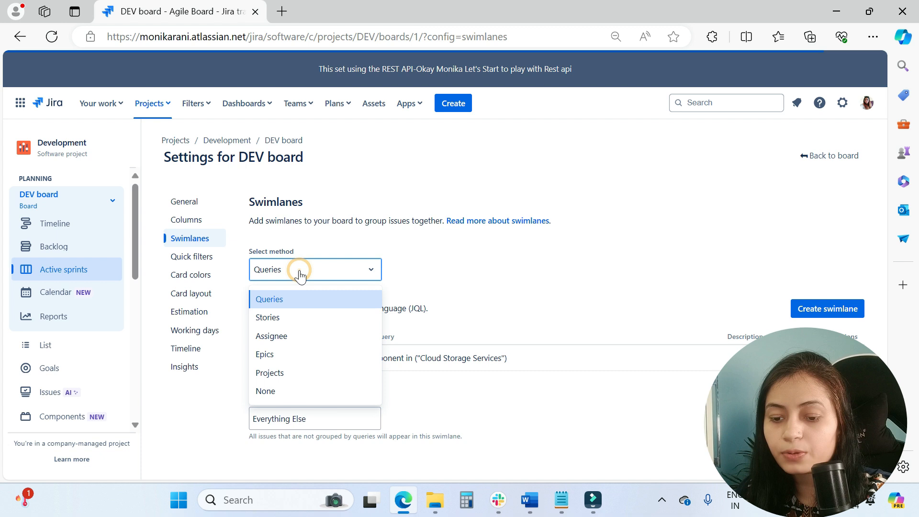
mouse_move(287, 322)
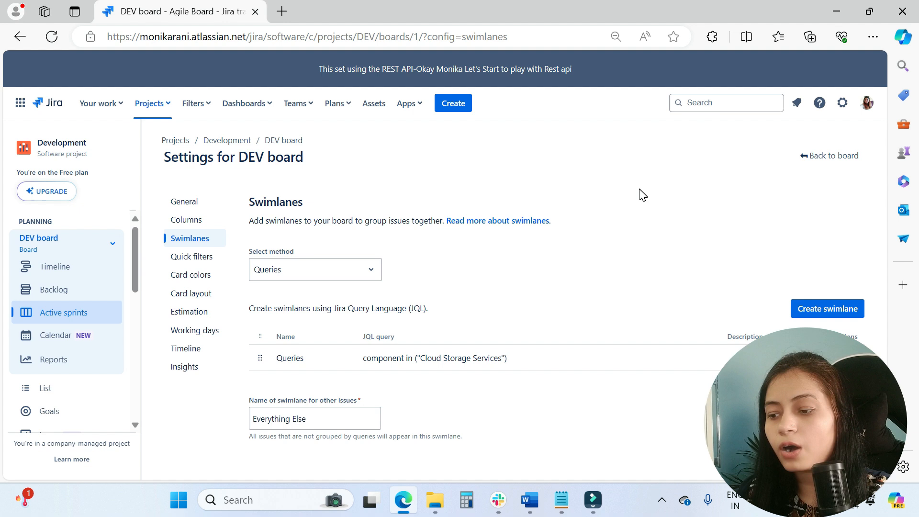
Back on the DEV Sprint 1 board, group the issues by Assignee
click(828, 155)
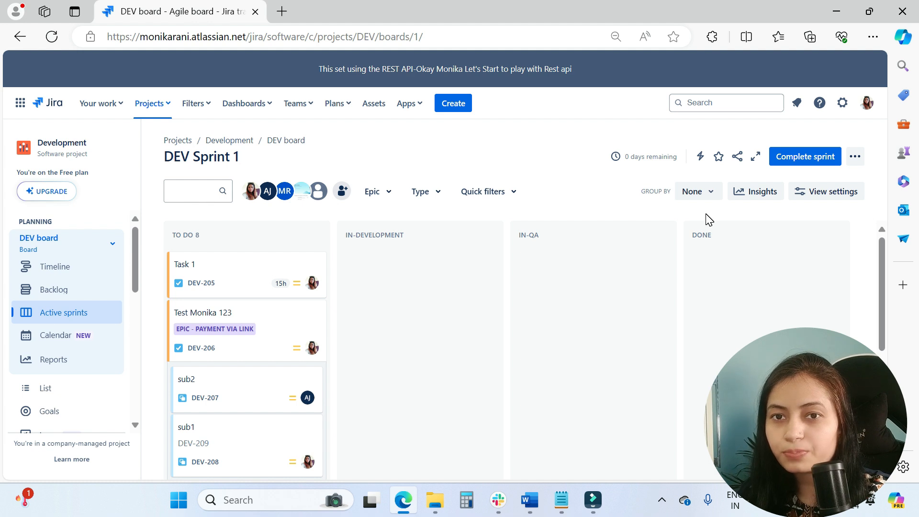
mouse_move(652, 216)
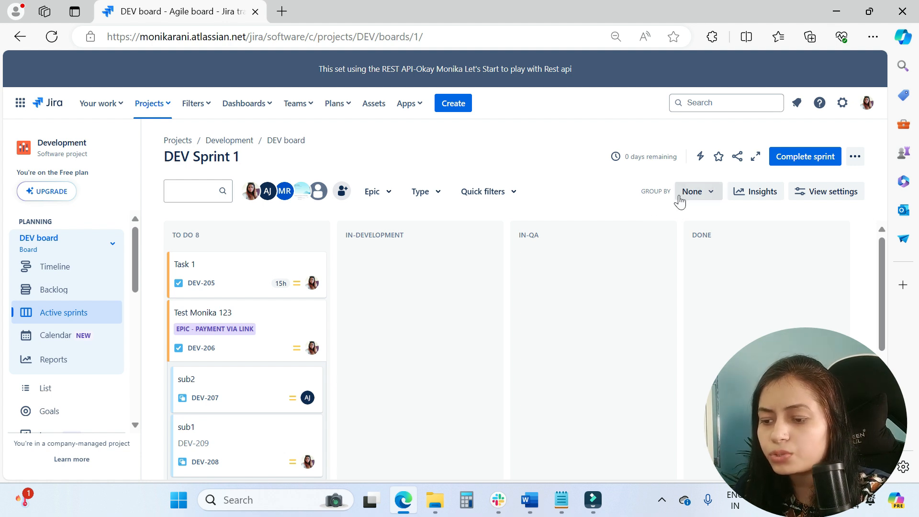
click(695, 192)
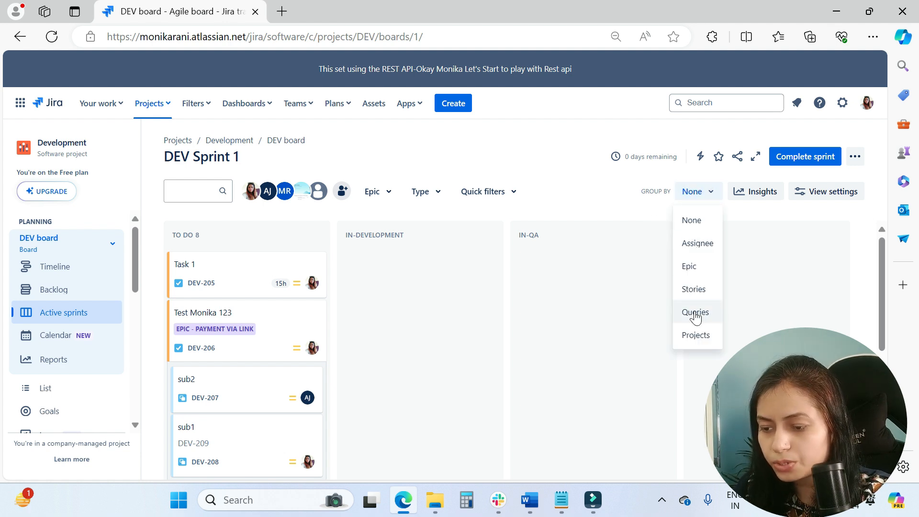
mouse_move(697, 242)
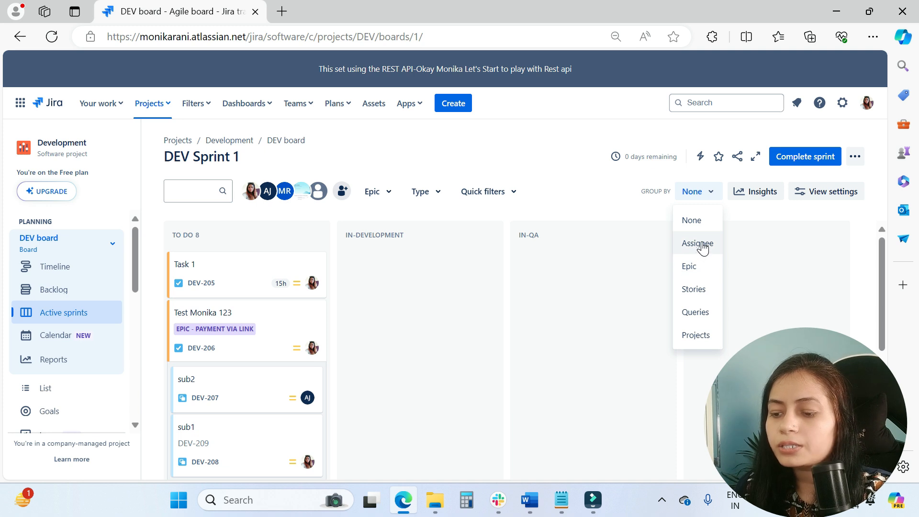
mouse_move(699, 288)
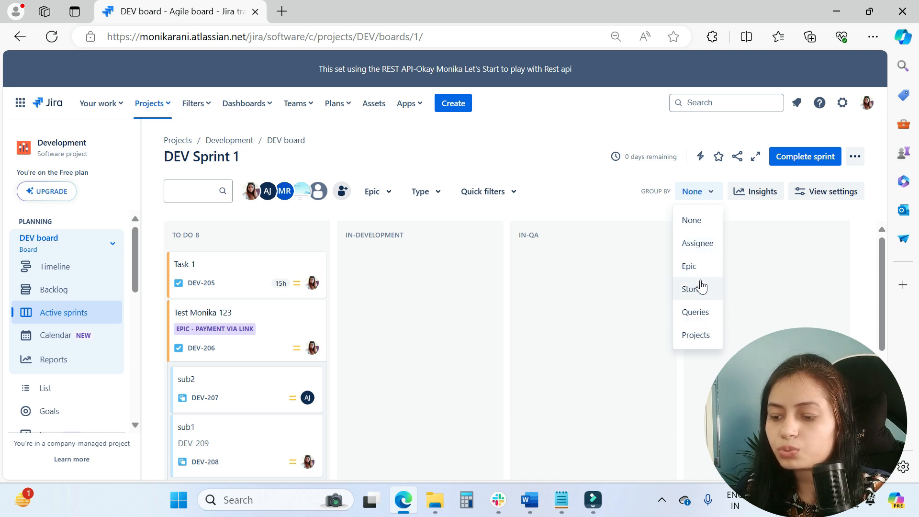
click(696, 242)
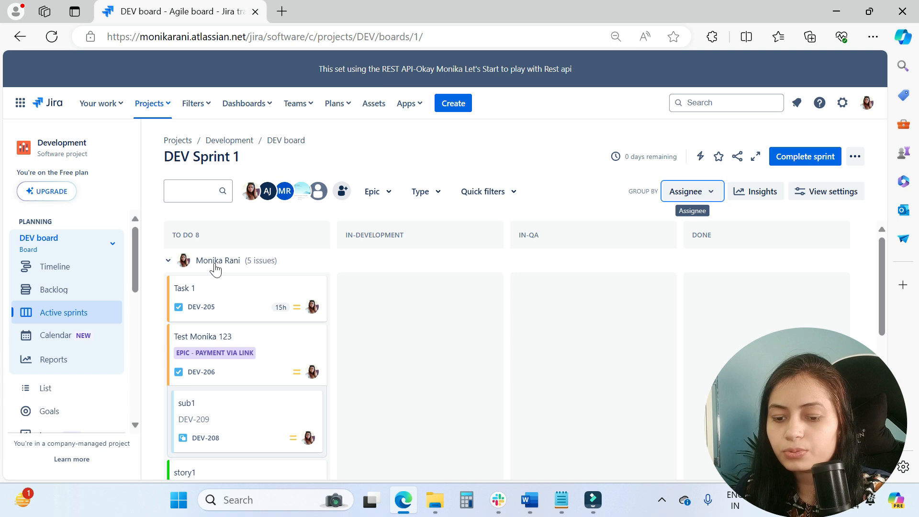
Collapse two assignees' groups of issues using their chevrons
click(168, 260)
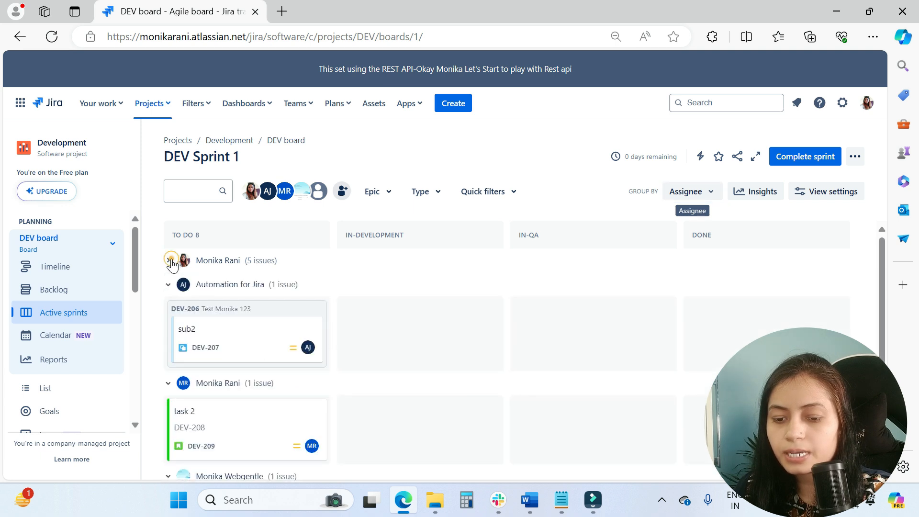
click(168, 260)
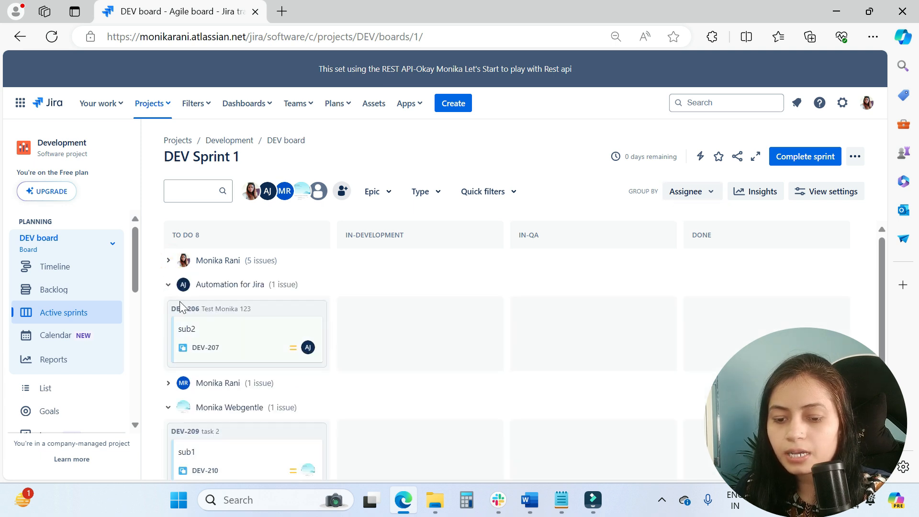
Group the board by Epic, showing Payment via Link and issues without an epic
click(690, 191)
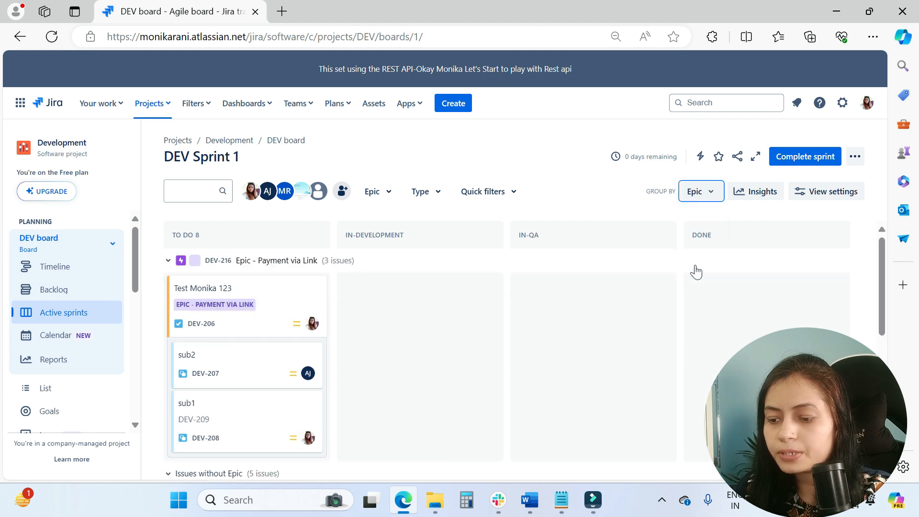
mouse_move(599, 271)
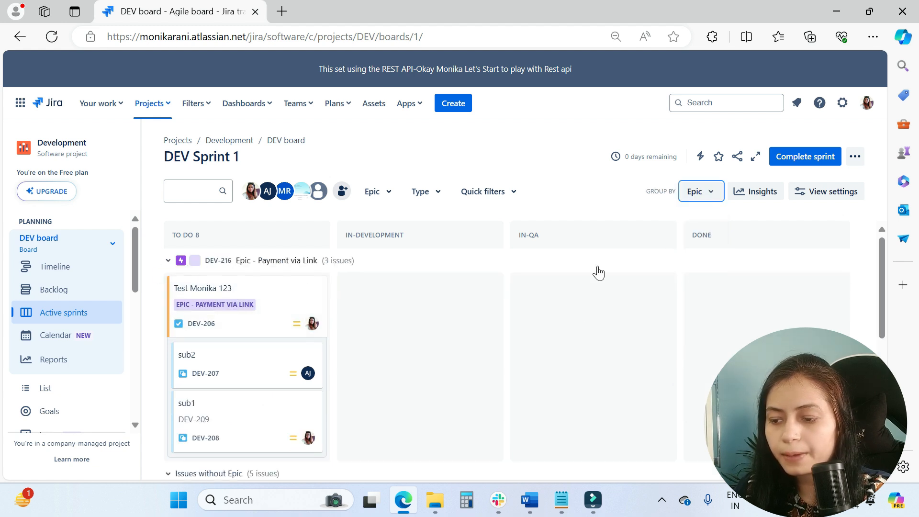
click(700, 192)
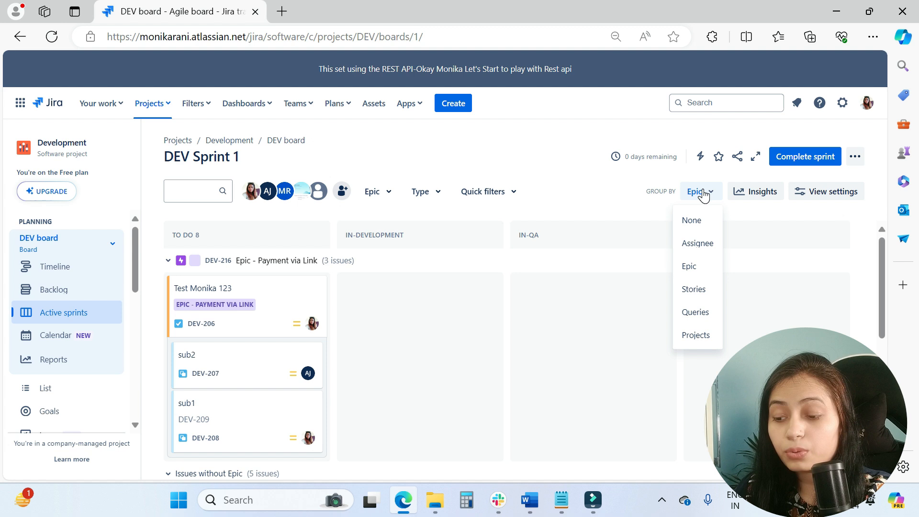